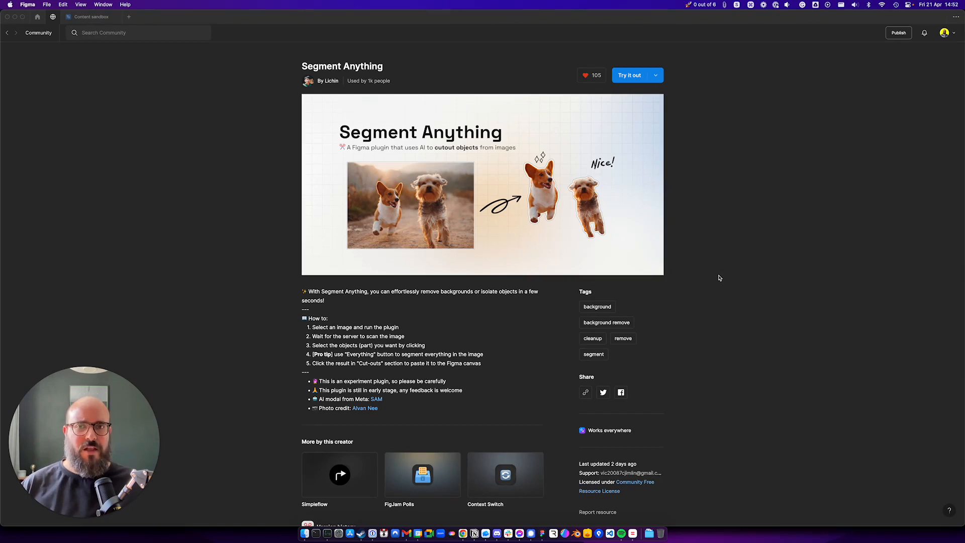
{"action": "mouse_move", "coordinate": [703, 256]}
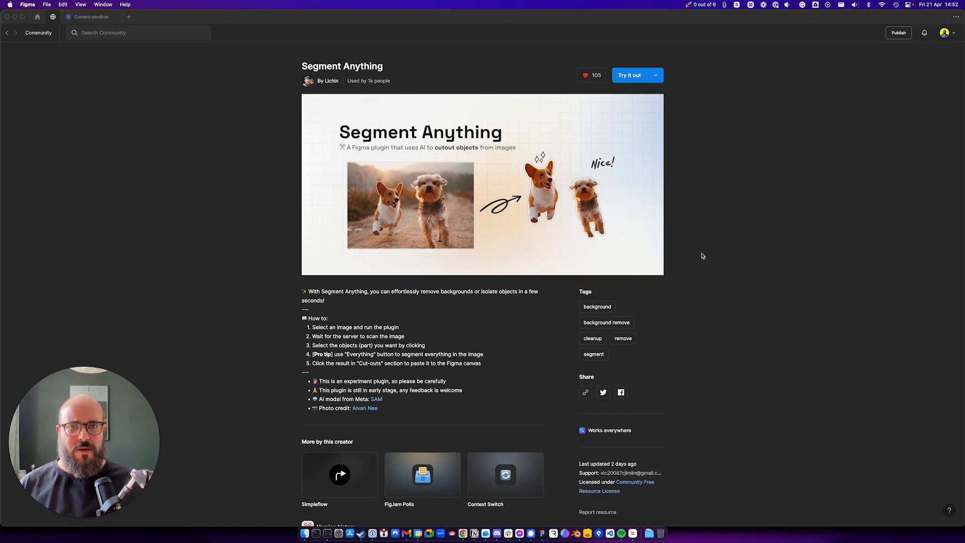
{"action": "mouse_move", "coordinate": [412, 312]}
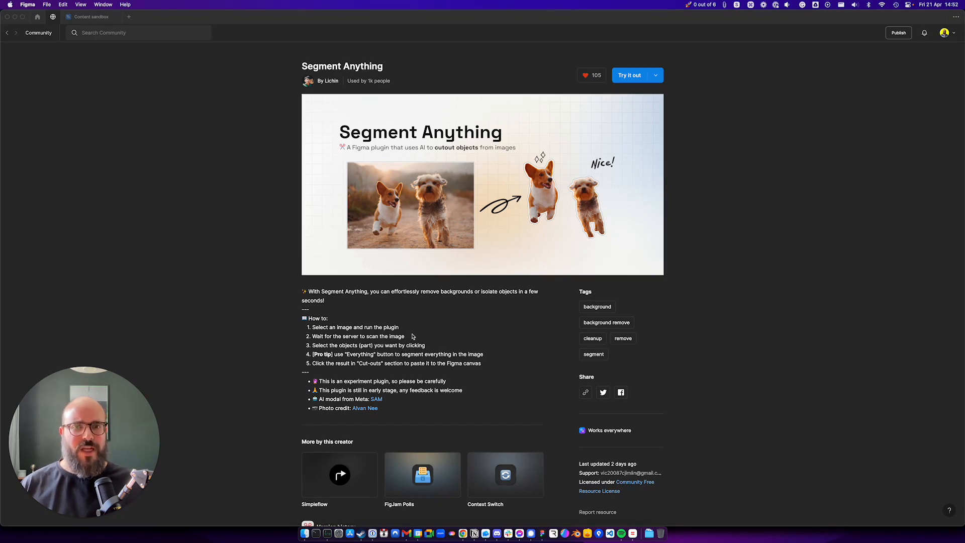
{"action": "mouse_move", "coordinate": [440, 319]}
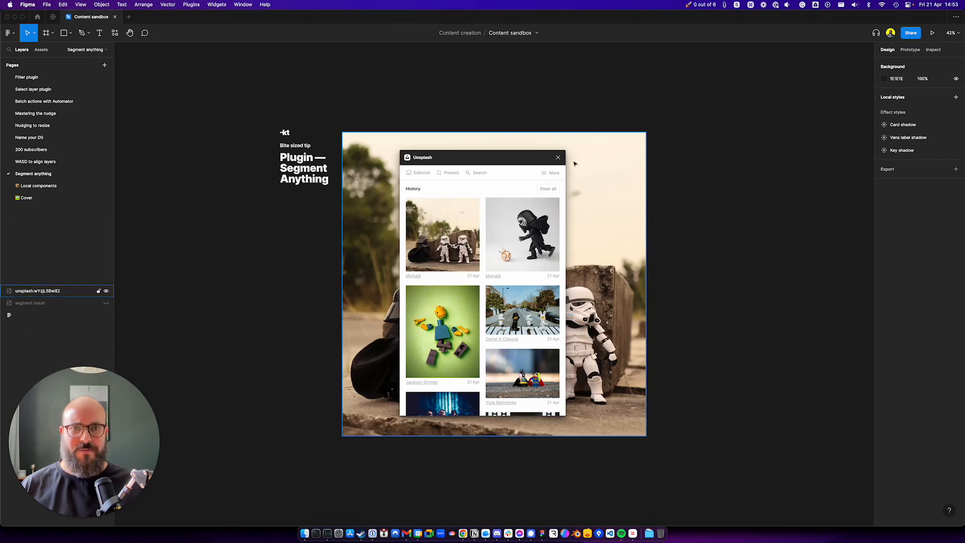
Select the Star Wars toy photo and launch the Segment Anything plugin via command search 'segm'.
{"action": "left_click", "coordinate": [558, 157]}
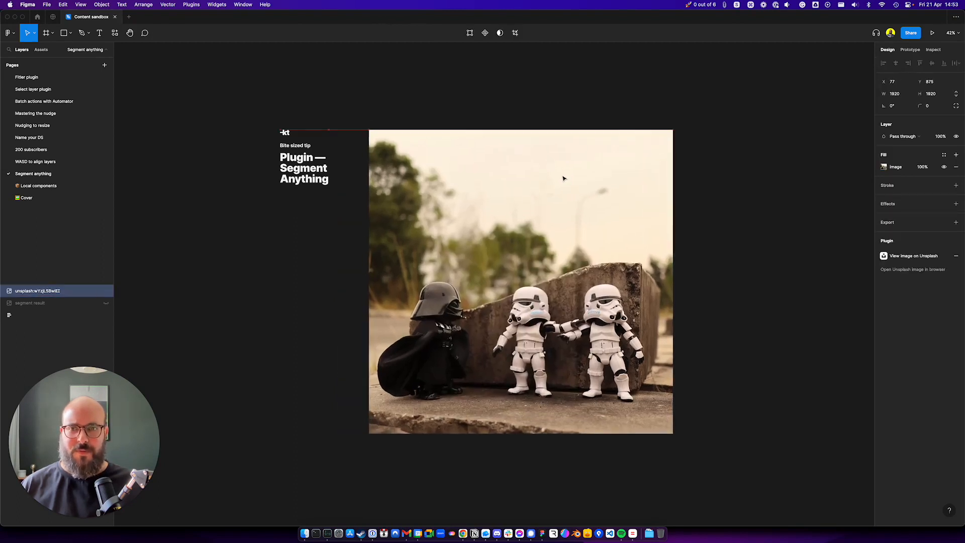
{"action": "key", "text": "cmd+/"}
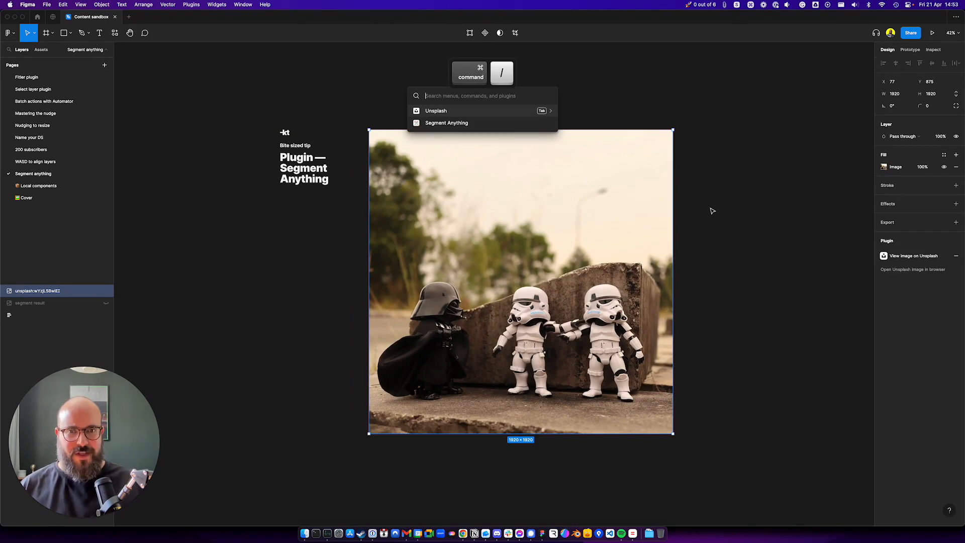
{"action": "type", "text": "segm"}
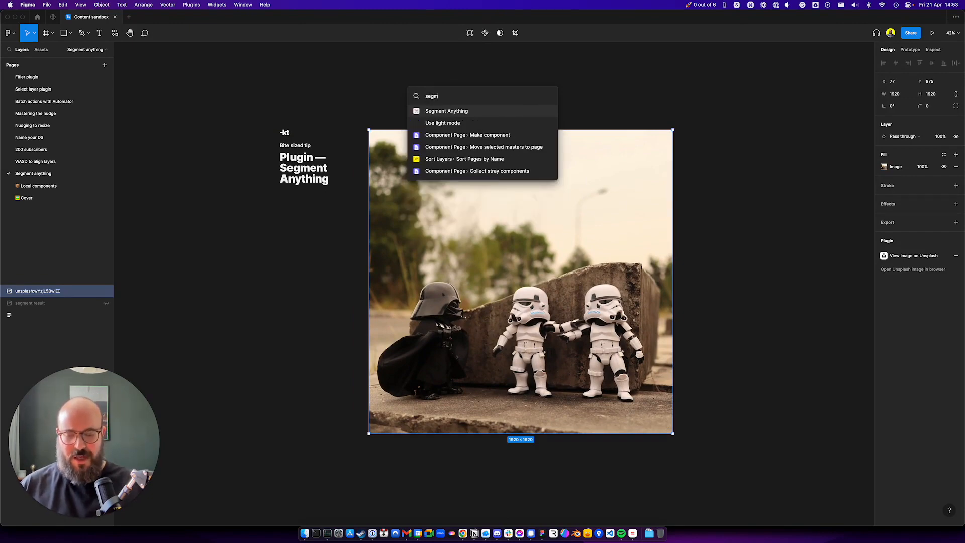
{"action": "left_click", "coordinate": [446, 110]}
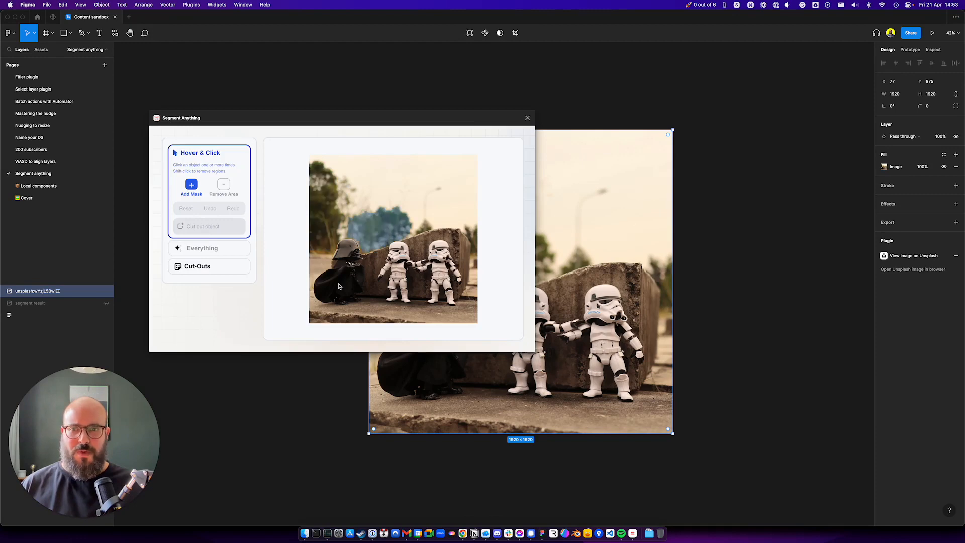
Mask Darth Vader in Hover & Click mode, cut him out and place the cut-out right of the photo.
{"action": "left_click", "coordinate": [340, 284]}
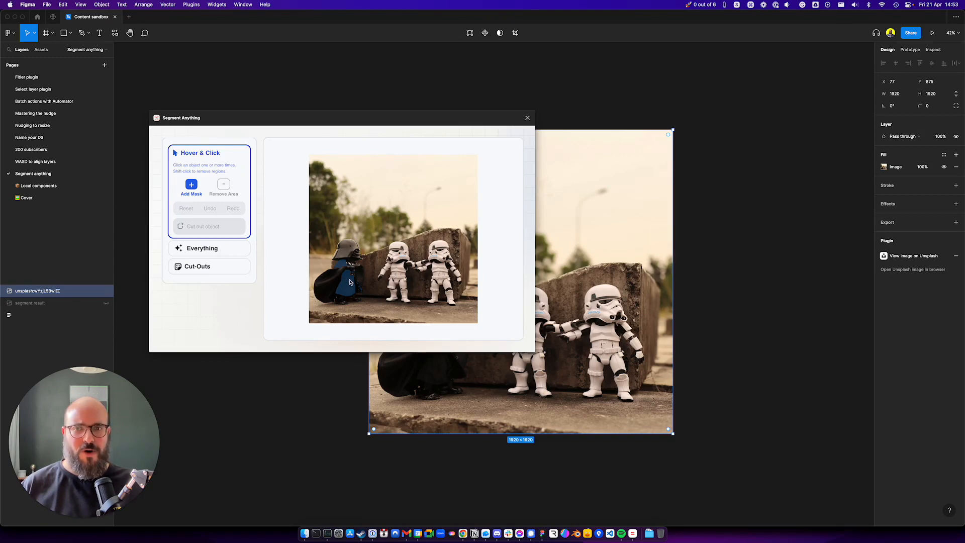
{"action": "left_click", "coordinate": [342, 280]}
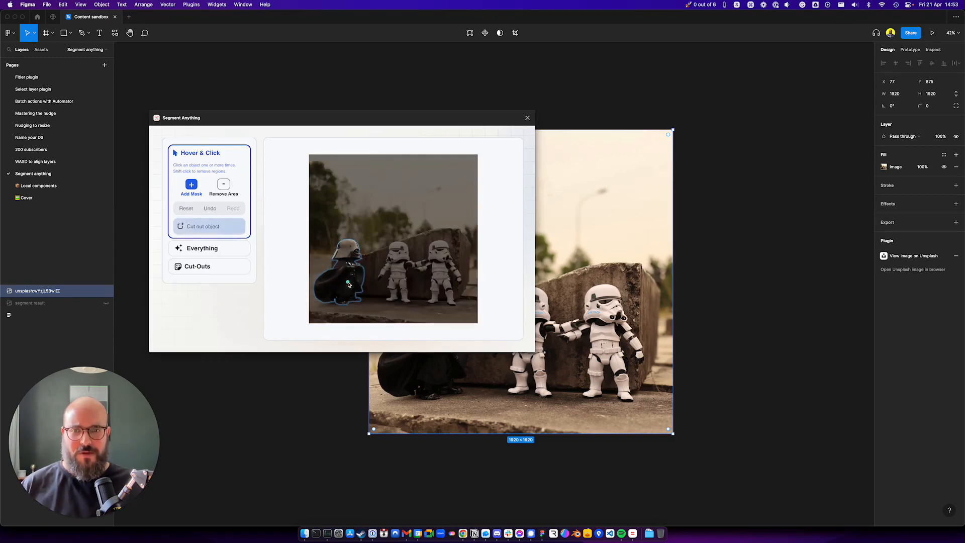
{"action": "left_click", "coordinate": [209, 227]}
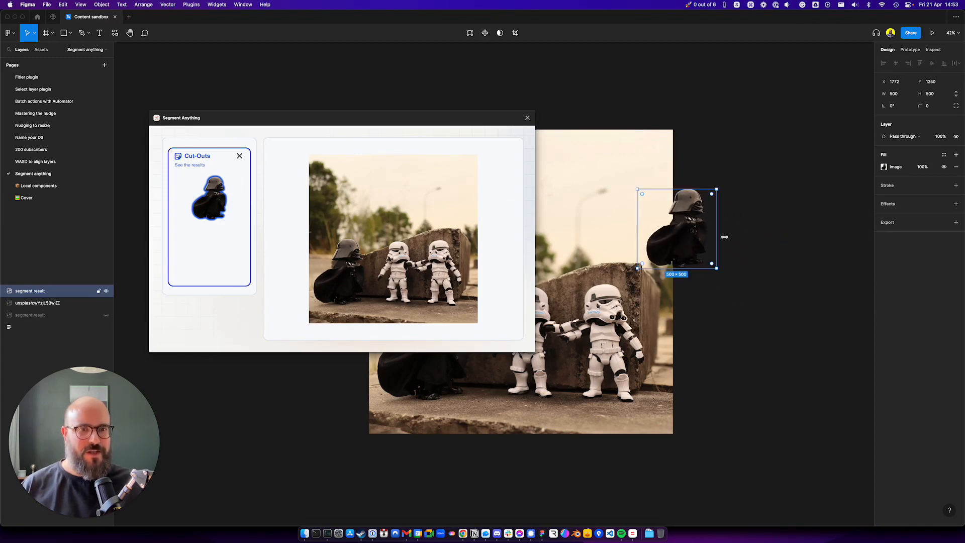
{"action": "left_click_drag", "start_coordinate": [677, 228], "coordinate": [722, 249]}
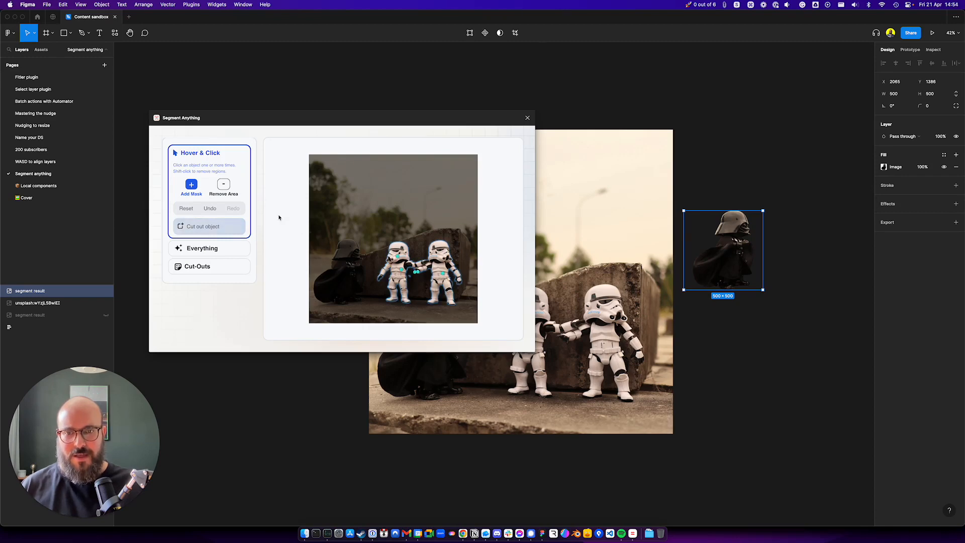
Cut out the two masked stormtroopers and add the cut-out to the canvas below Vader.
{"action": "left_click", "coordinate": [223, 184]}
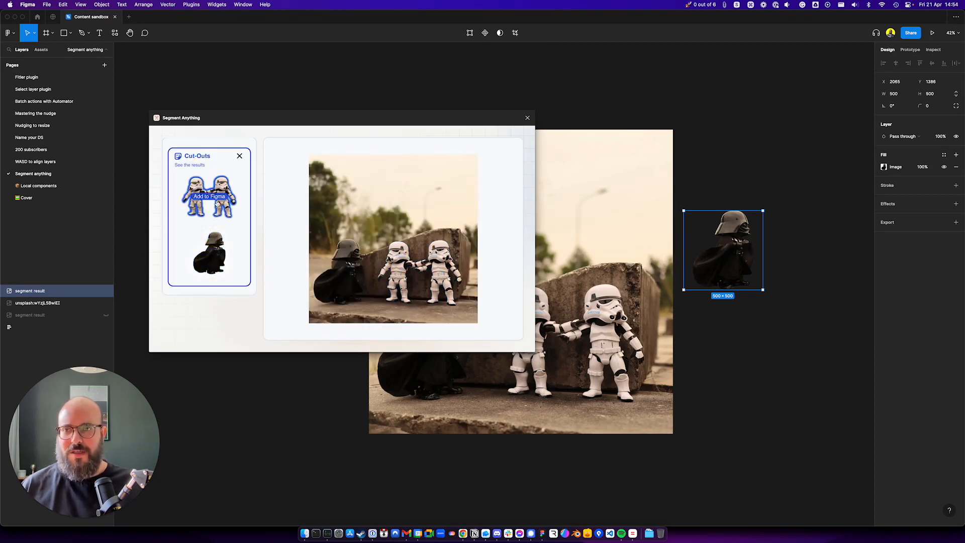
{"action": "left_click", "coordinate": [209, 196]}
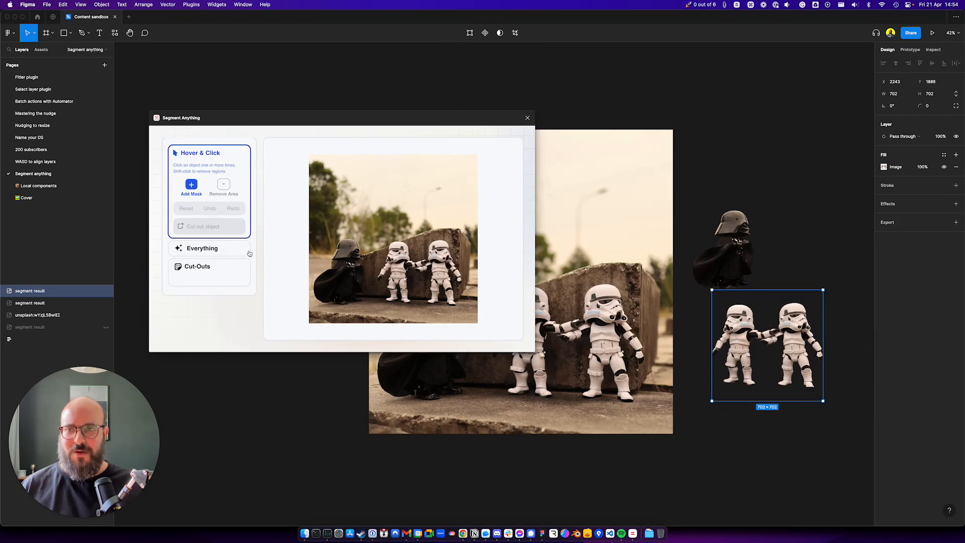
{"action": "mouse_move", "coordinate": [202, 248]}
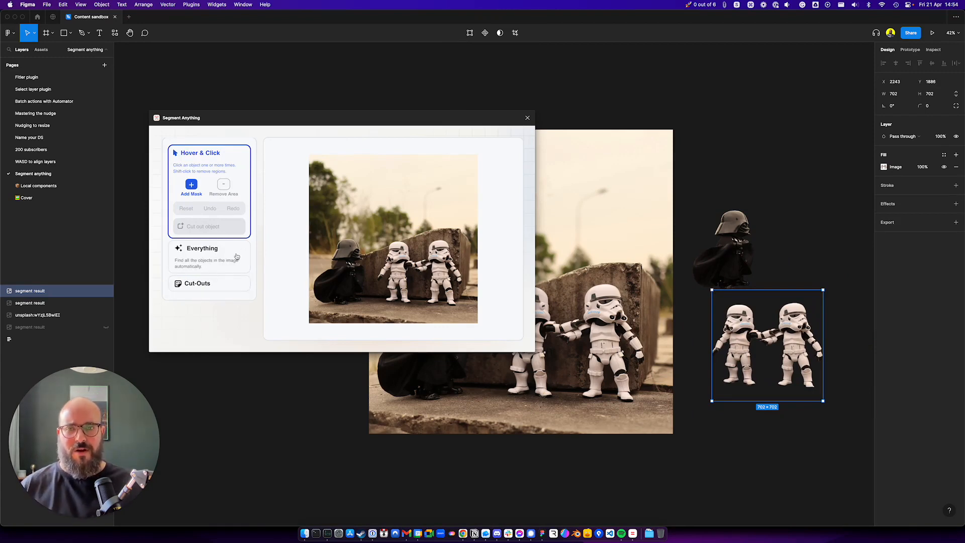
Run the Everything mode to auto-segment the whole photo into coloured regions.
{"action": "left_click", "coordinate": [202, 248]}
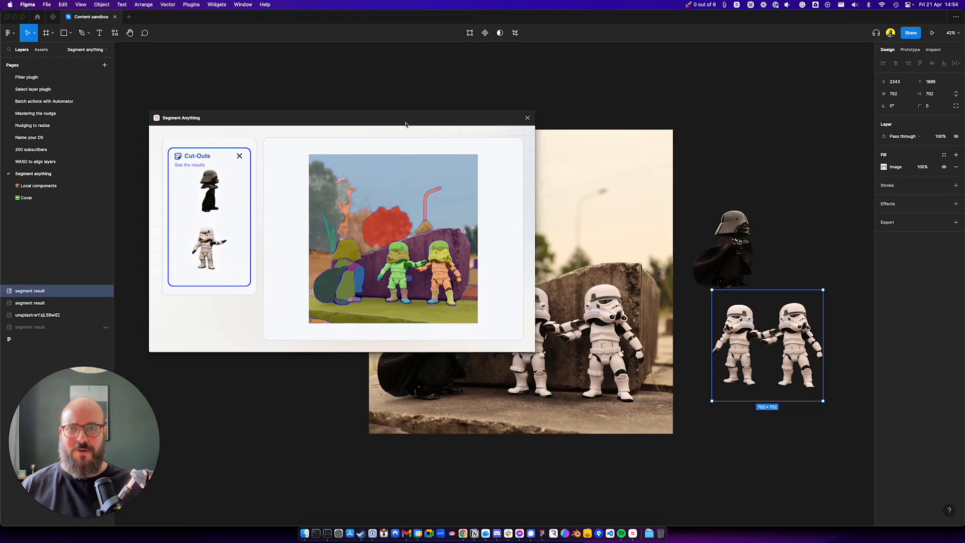
{"action": "mouse_move", "coordinate": [527, 119]}
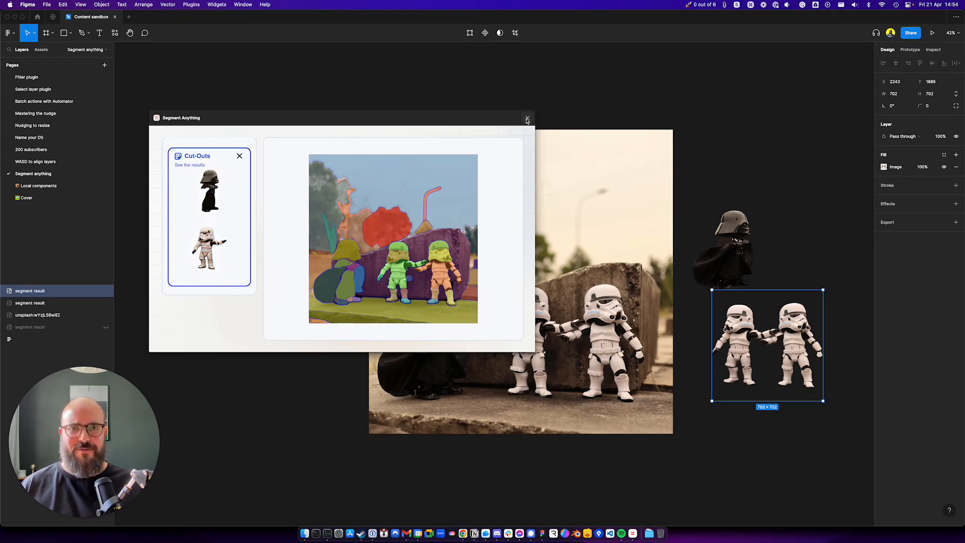